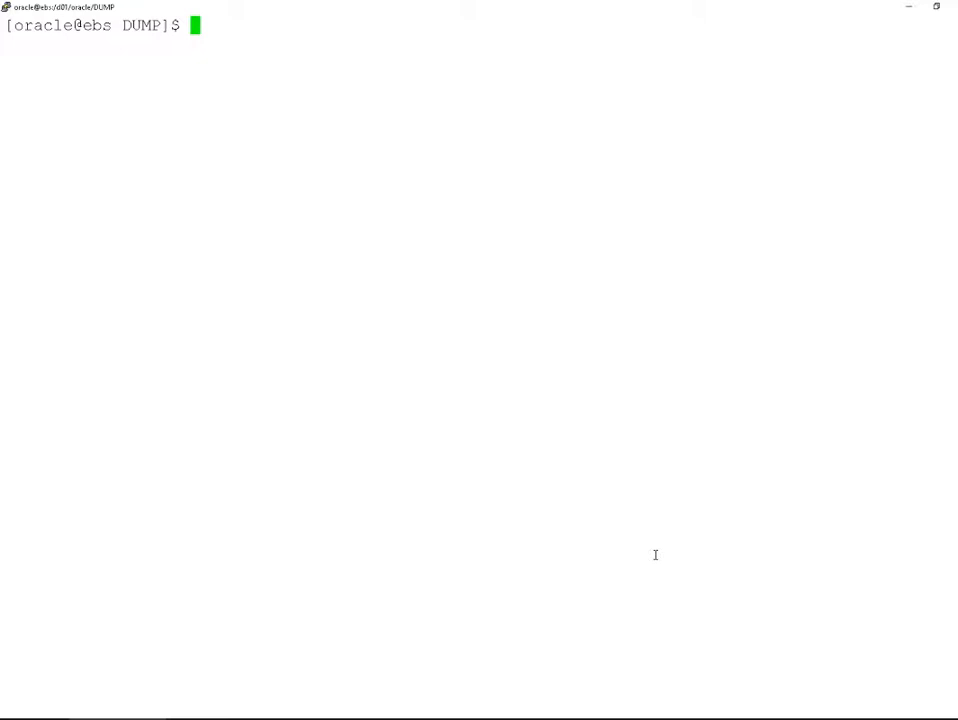
Run expdp as apps exporting apps.FND_USER to test.dmp, which fails with object-not-found errors.
type("expdp apps/apps dumpfile=test.dmp directory=dump tables=apps.FND_USER logfile=log1.log")
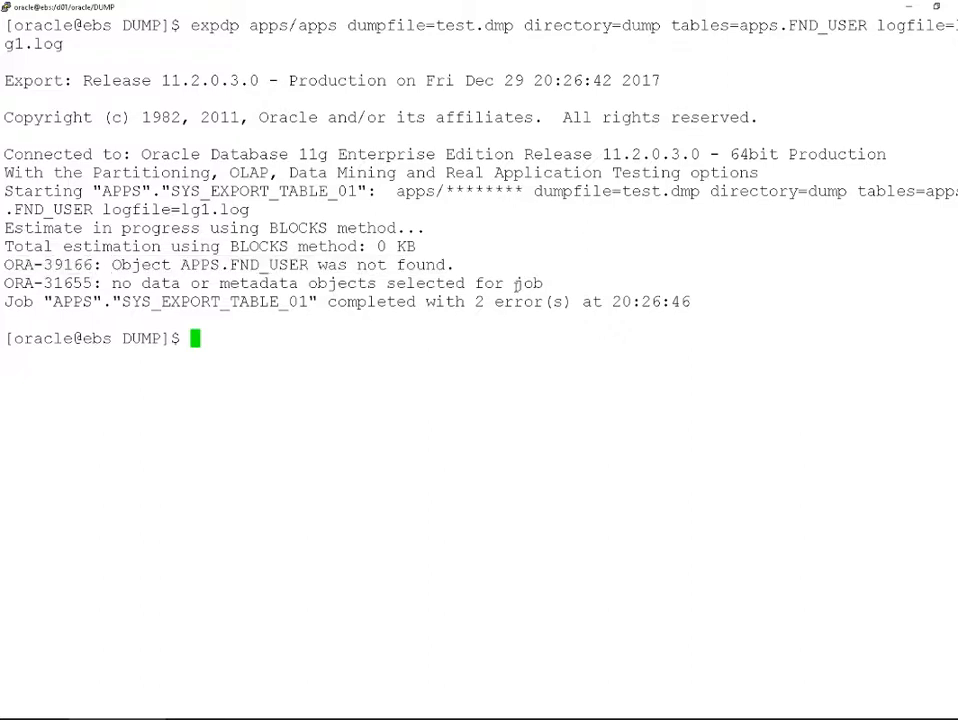
Connect to SQL*Plus as sysdba and describe APPS.FND_USER and dba_objects.
type("sqlplus / as sysdba")
type("des")
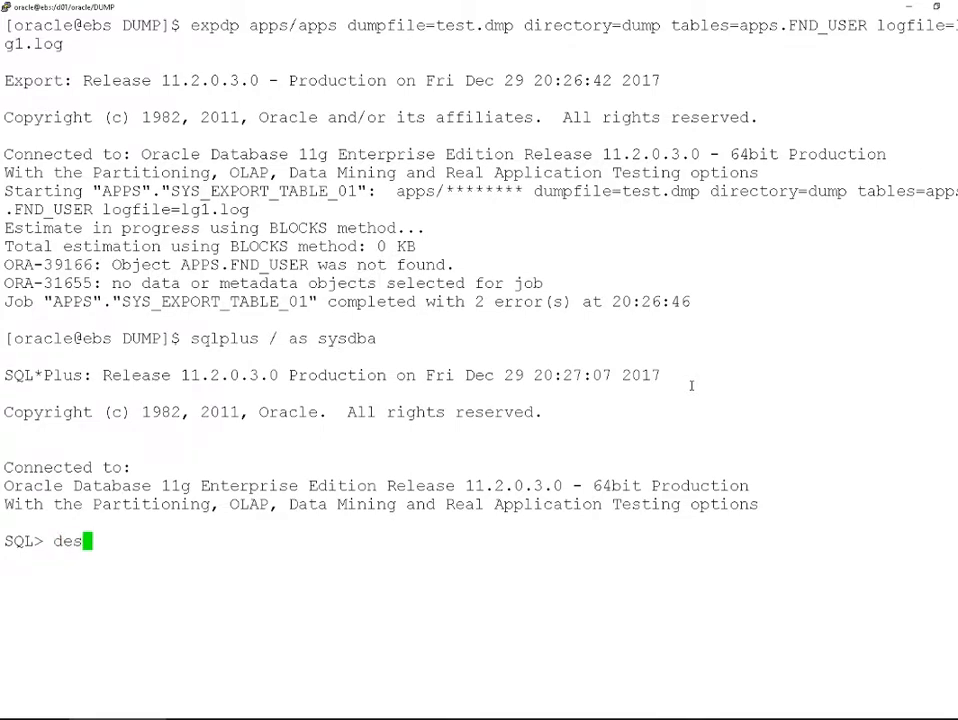
type("c")
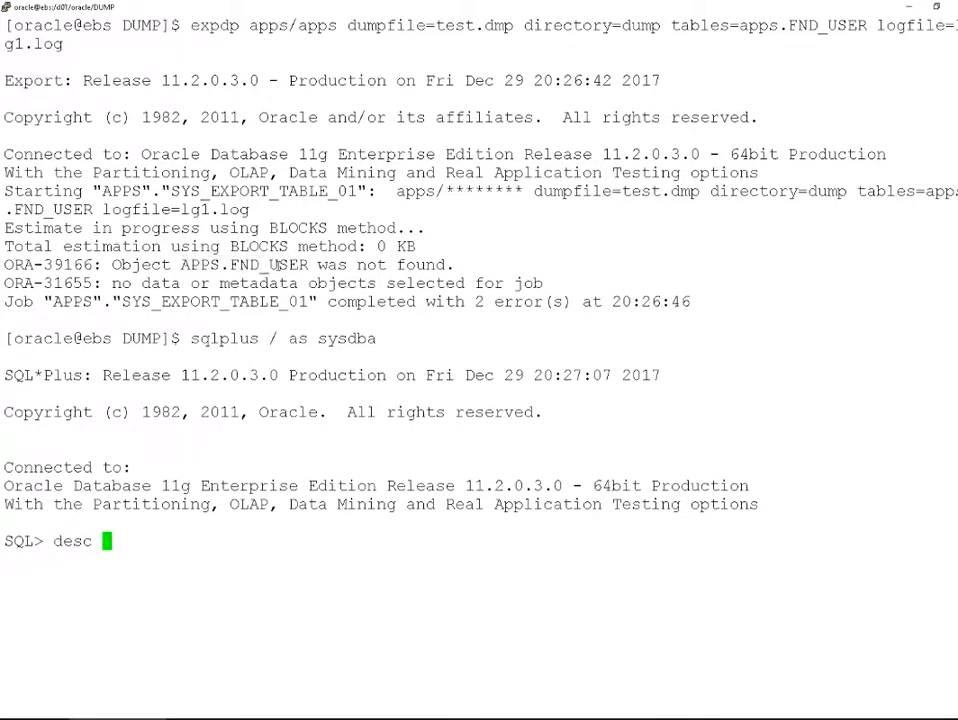
type("APPS.FND_USER")
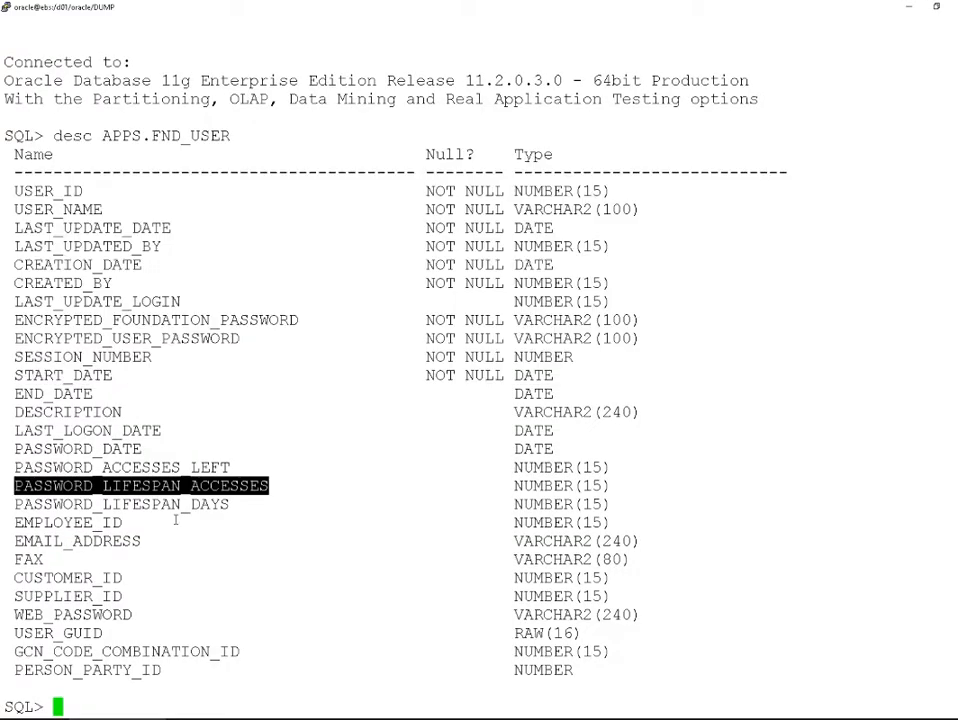
left_click(371, 483)
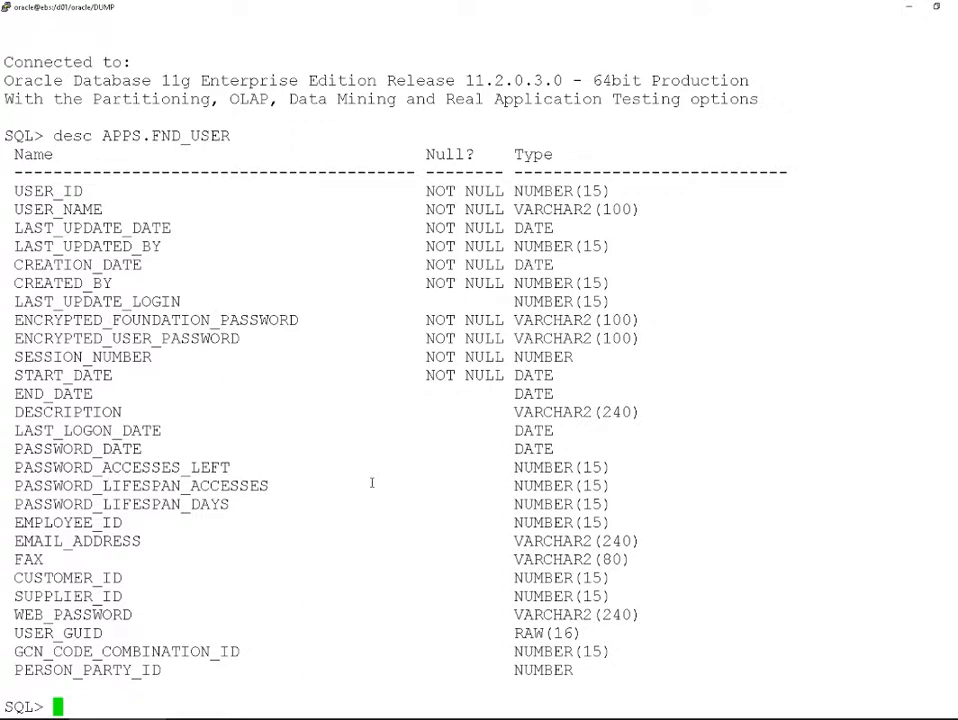
type("desc d")
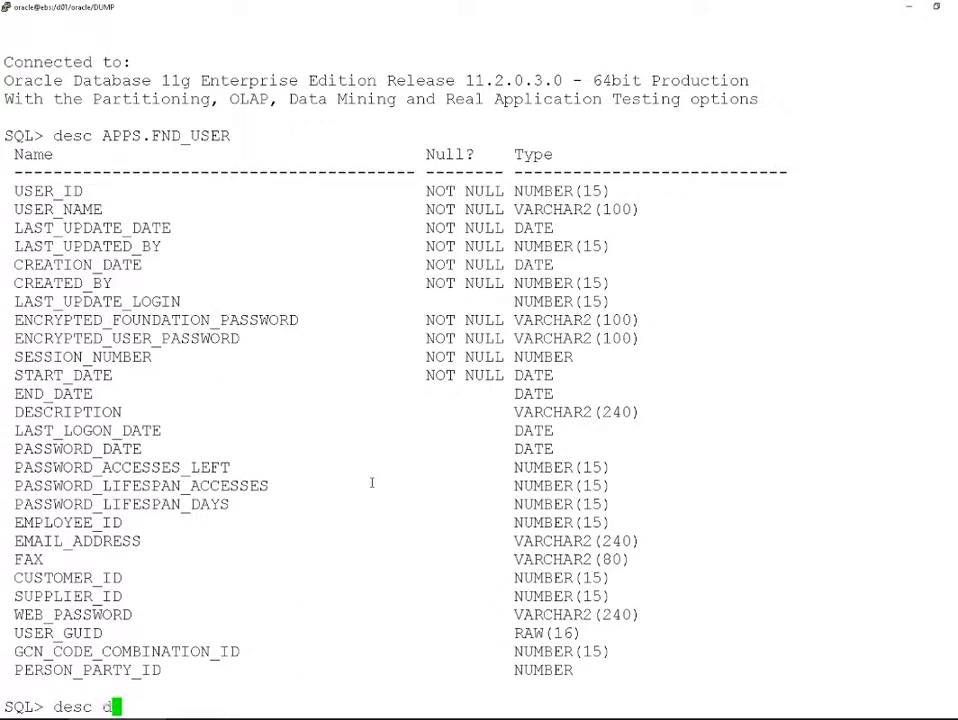
type("dba_objects")
type("select")
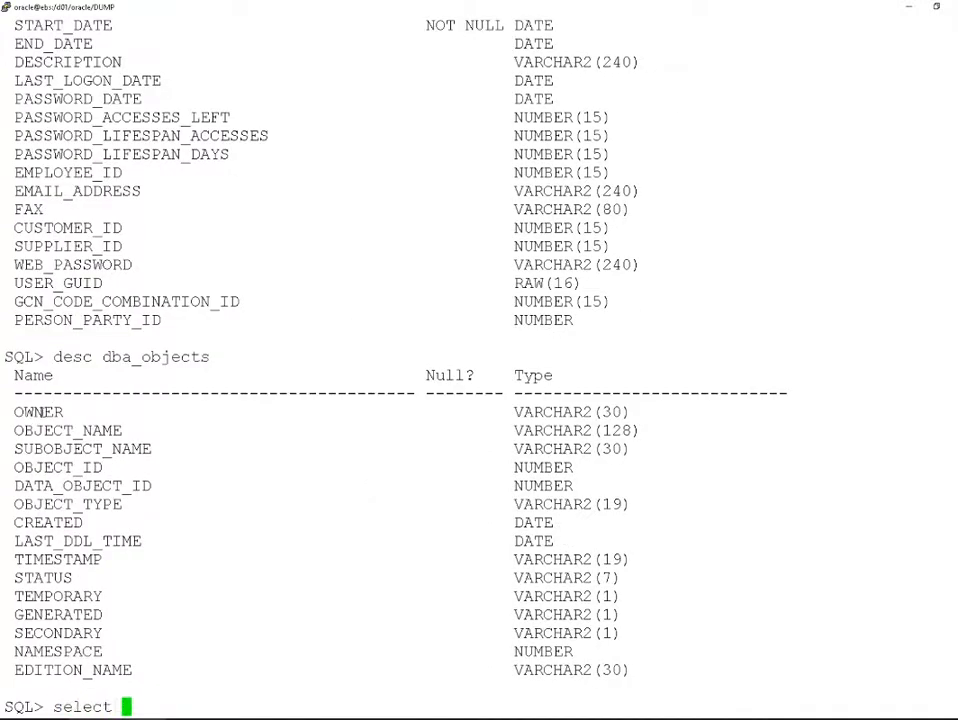
Query OWNER, OBJECT_NAME and OBJECT_TYPE from dba_objects where OBJECT_NAME is 'FND_USER'.
type("OWNER,OBJECT_NAME")
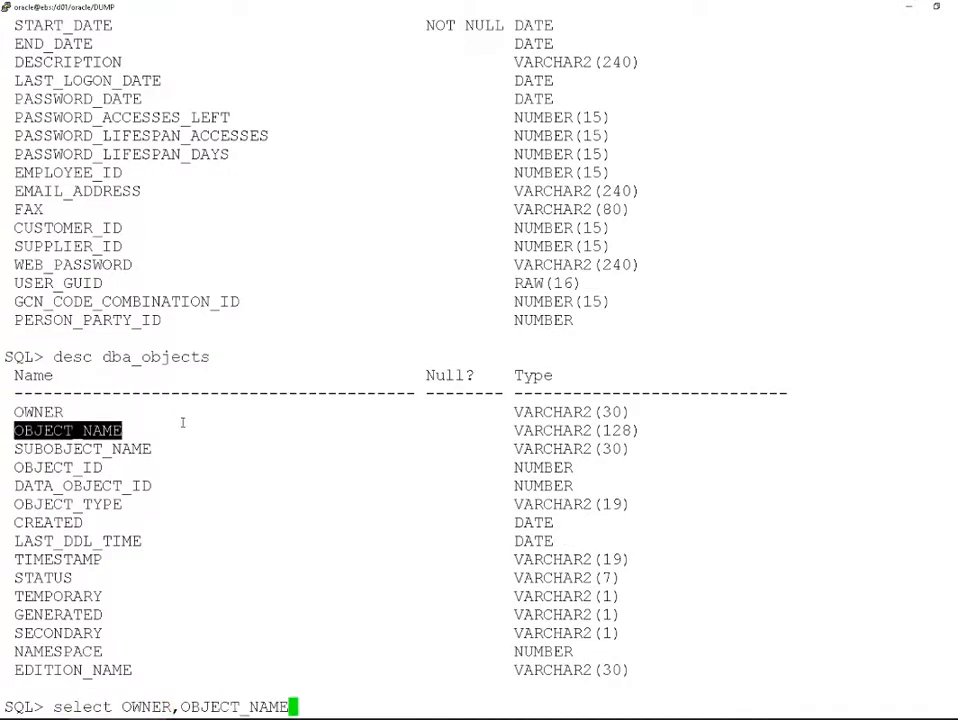
type(",OBJECT_TYPE from")
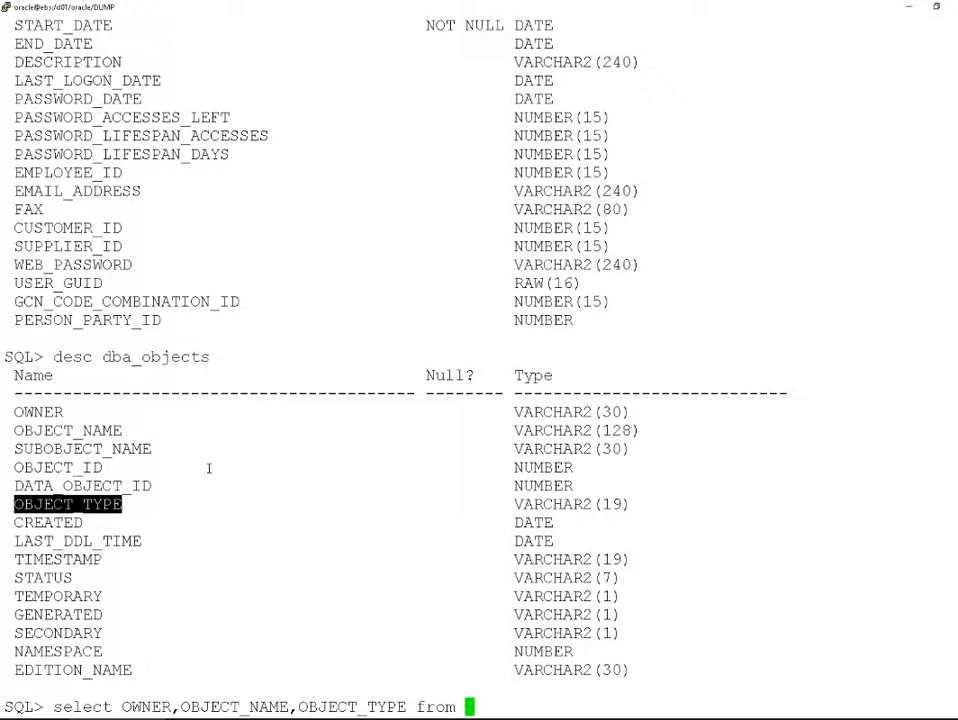
type("dba_objects where")
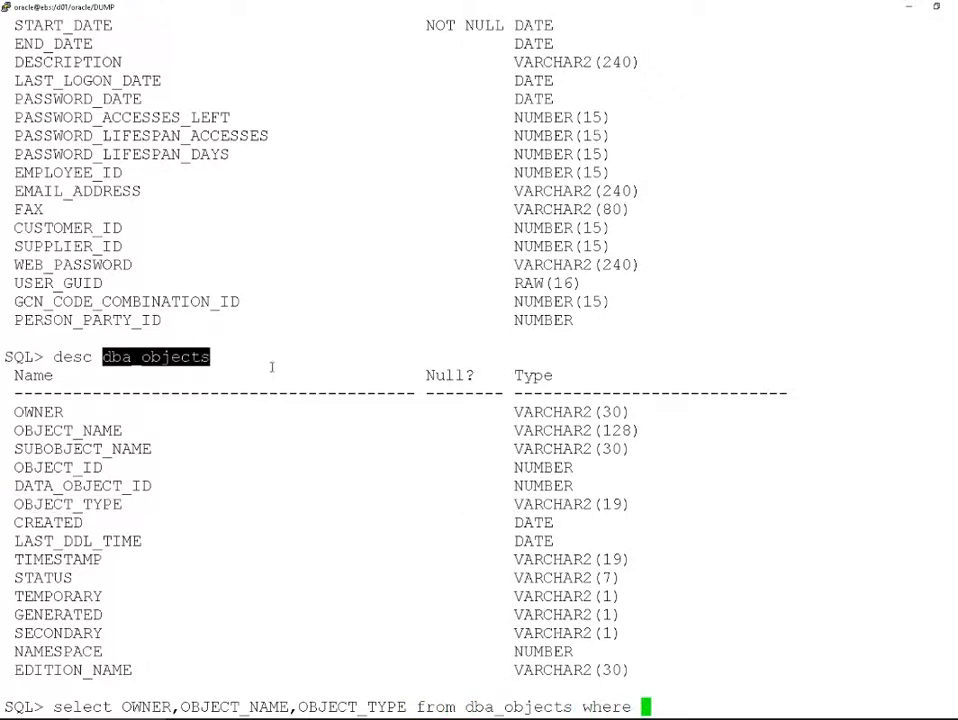
type("OBJECT_NAME like '")
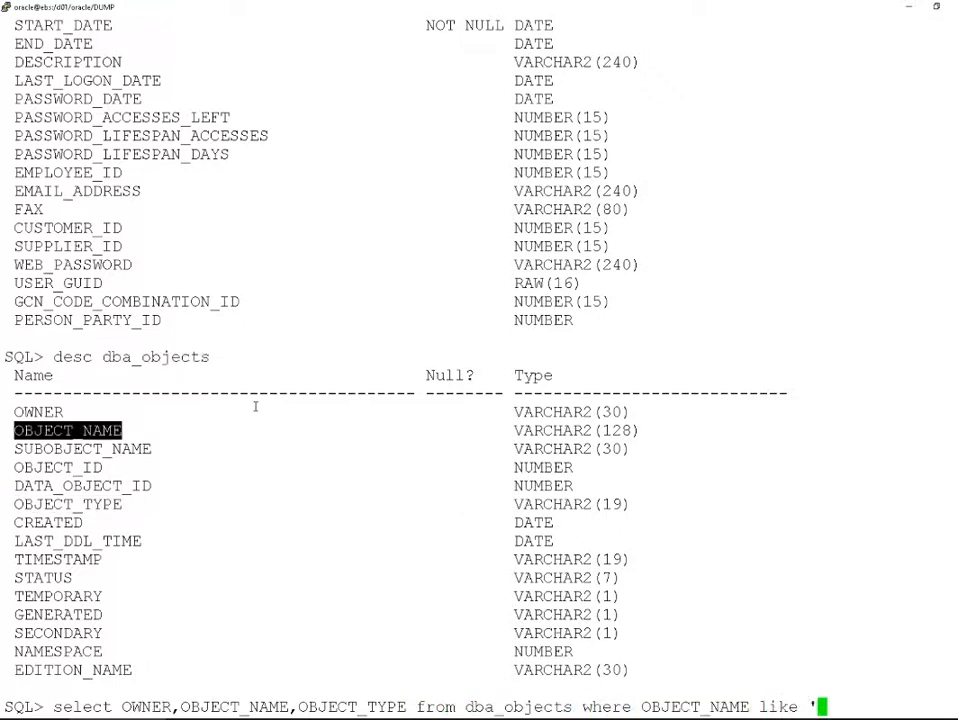
type("FND_USER';")
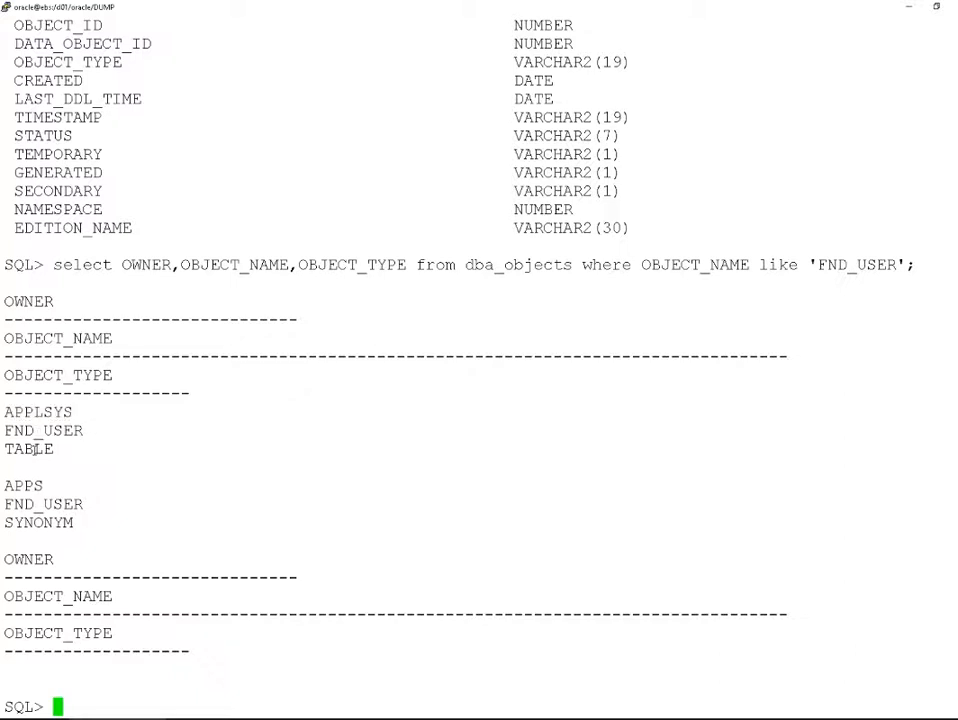
double_click(22, 485)
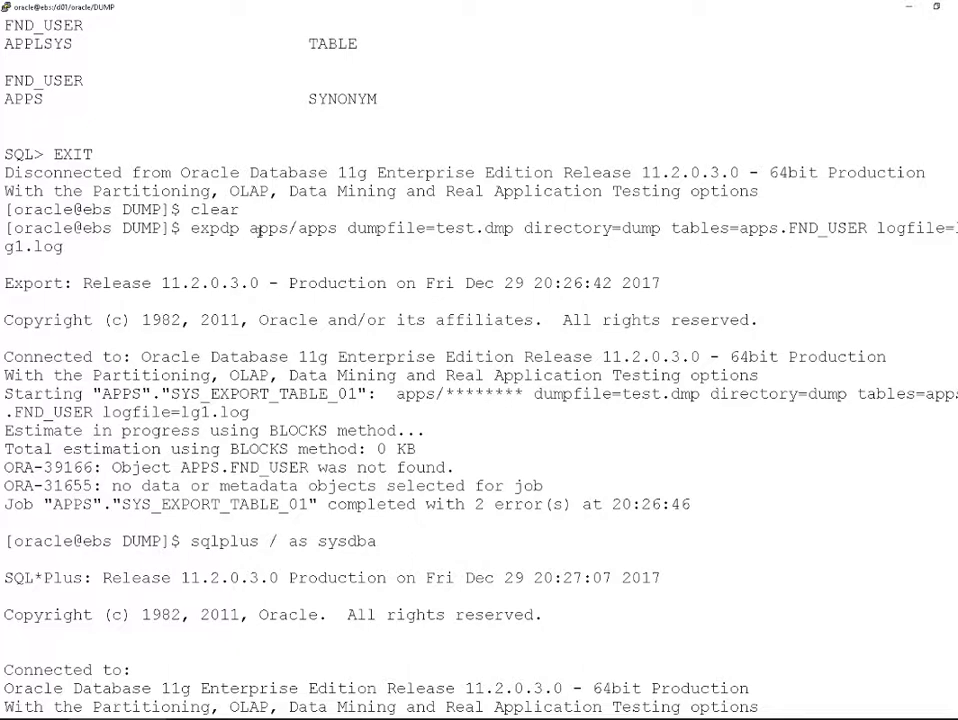
double_click(256, 228)
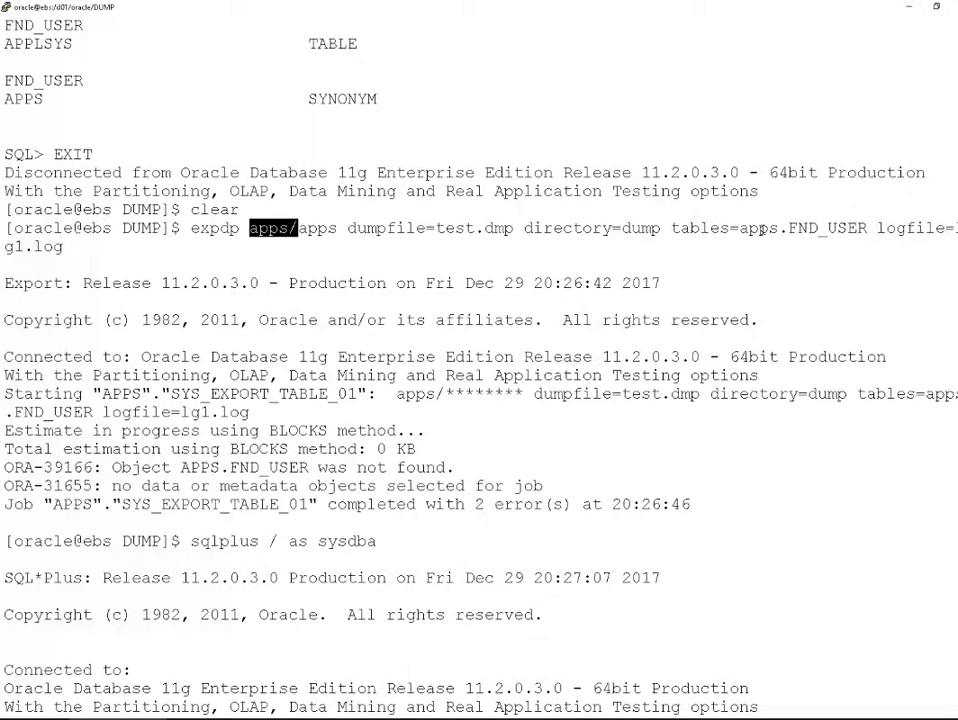
double_click(800, 228)
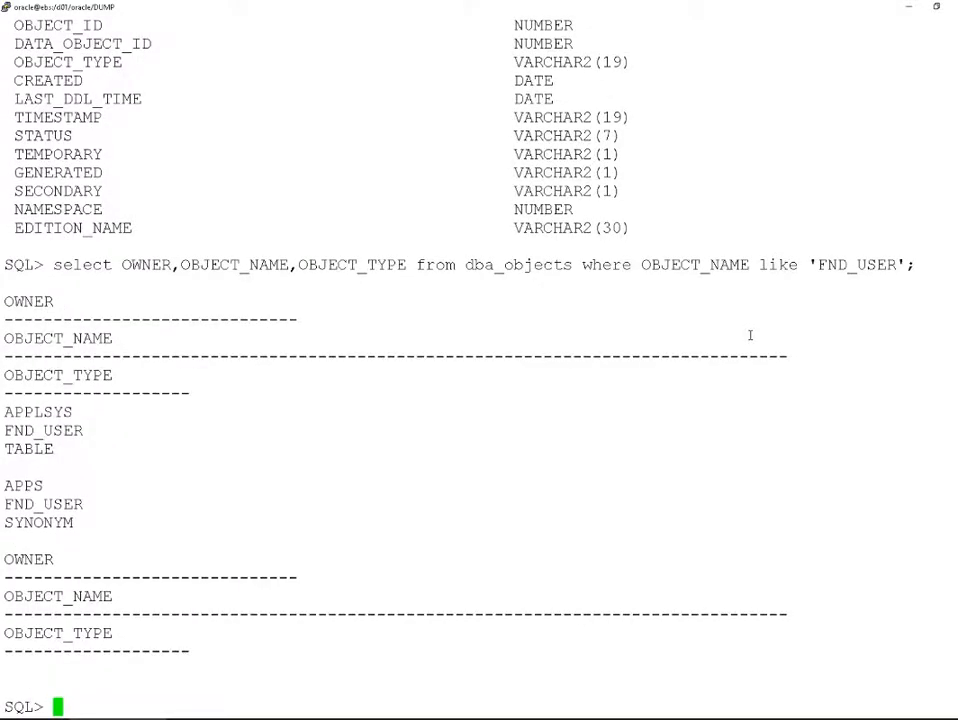
Exit SQL*Plus and retry the FND_USER export to test.dmp, first as apps, then as applsys.
type("EIXT")
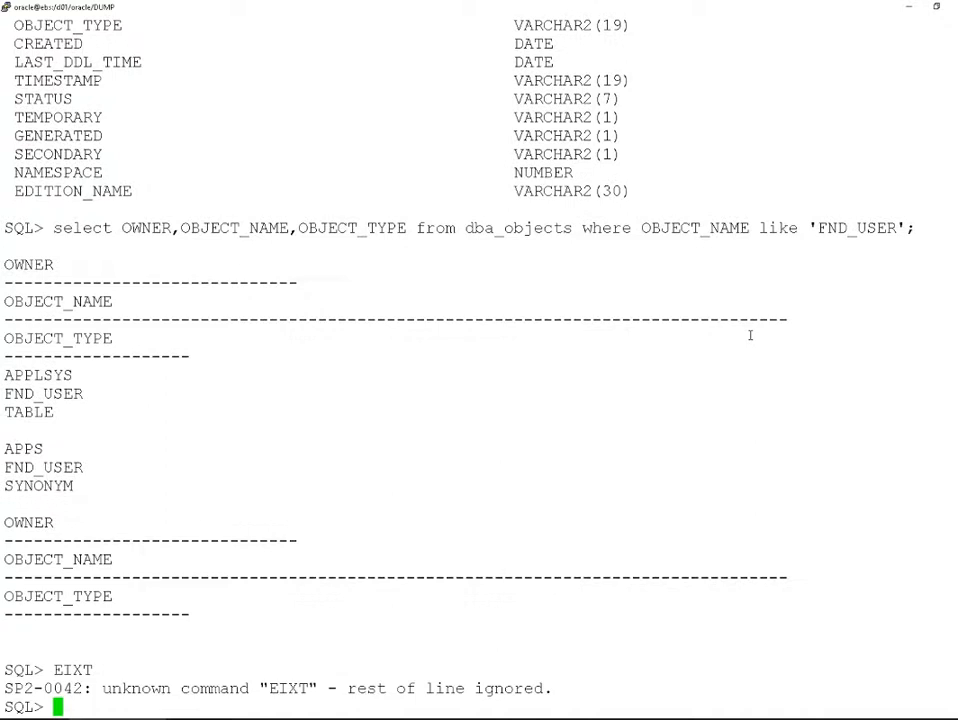
type("exit")
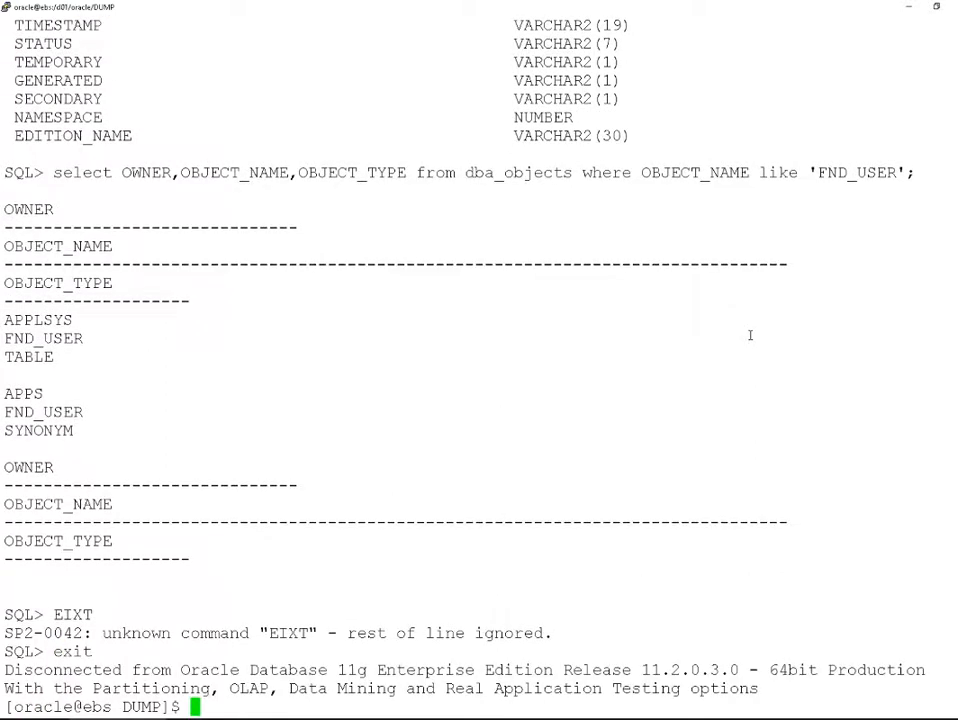
type("expdp apps/apps dumpfile=test.dmp directory=dump tables=apps.FND_USER logfile=g1.log")
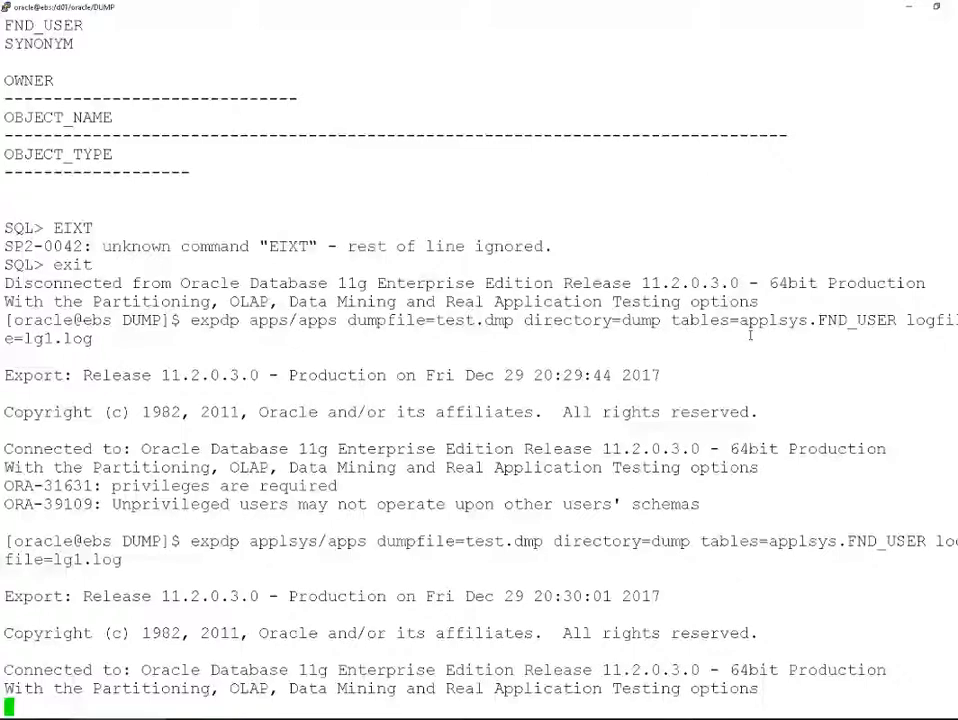
Scroll the finished export log confirming 38 rows written to /d01/oracle/DUMP/test.dmp, then type exit.
scroll("down", 3)
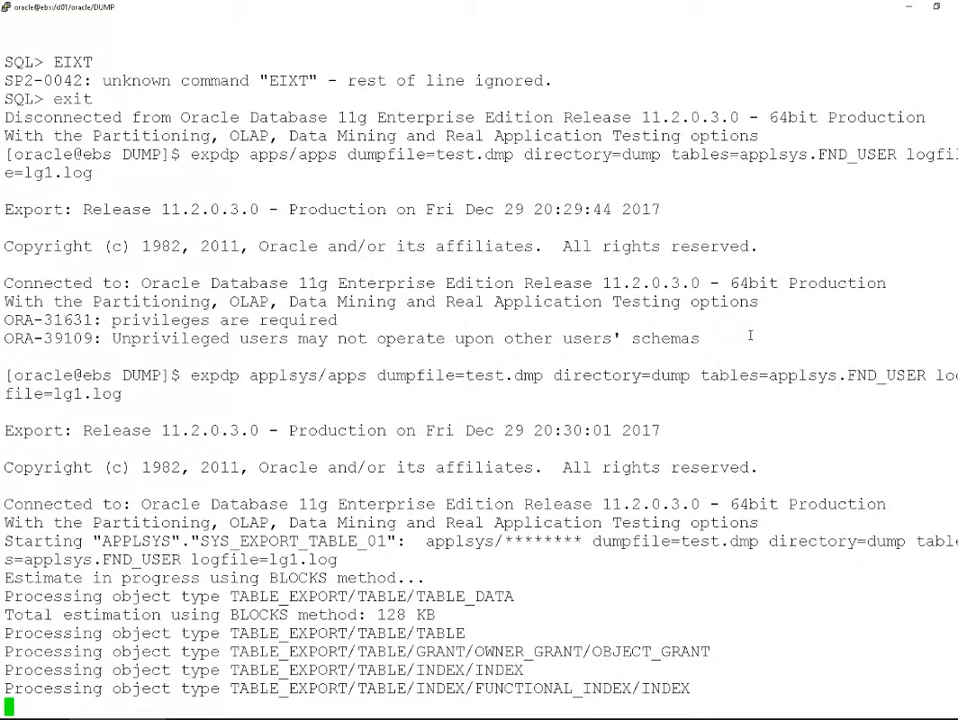
scroll("down", 3)
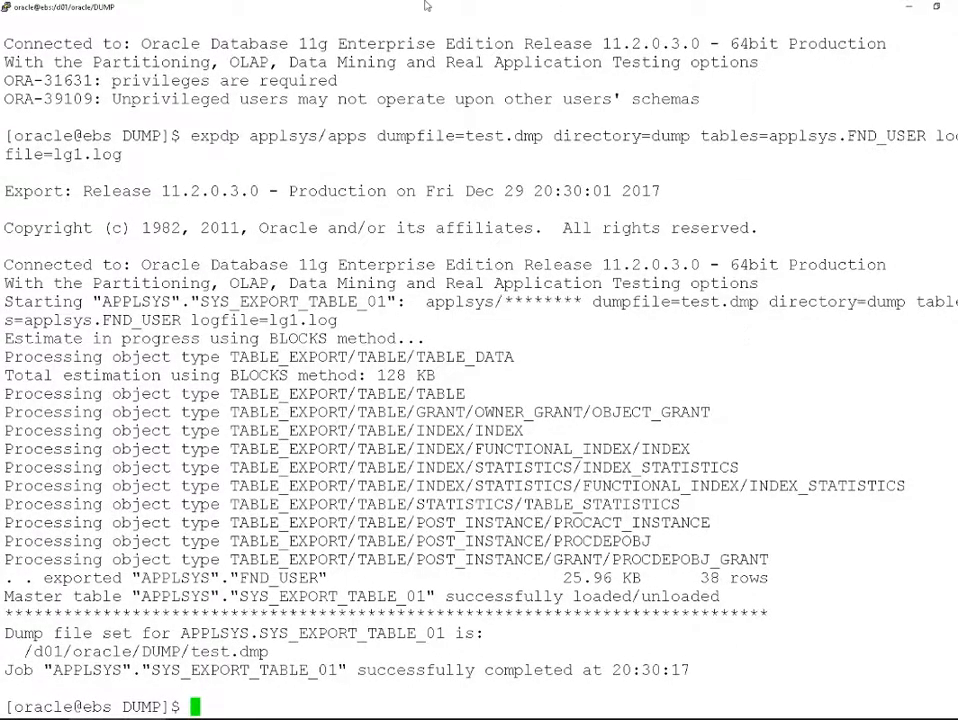
double_click(80, 670)
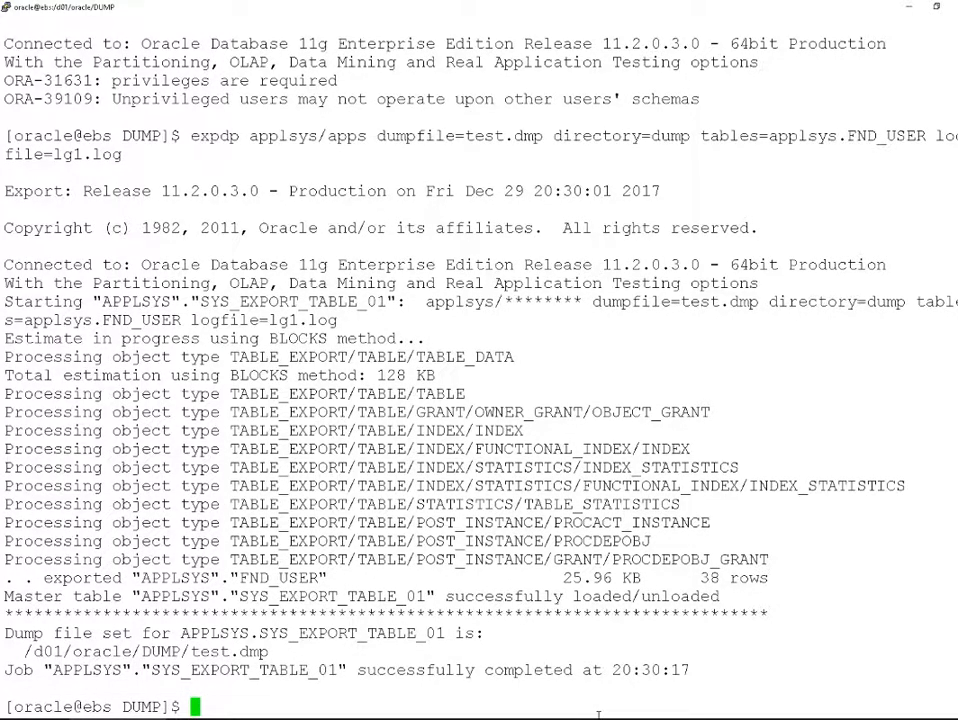
type("exit")
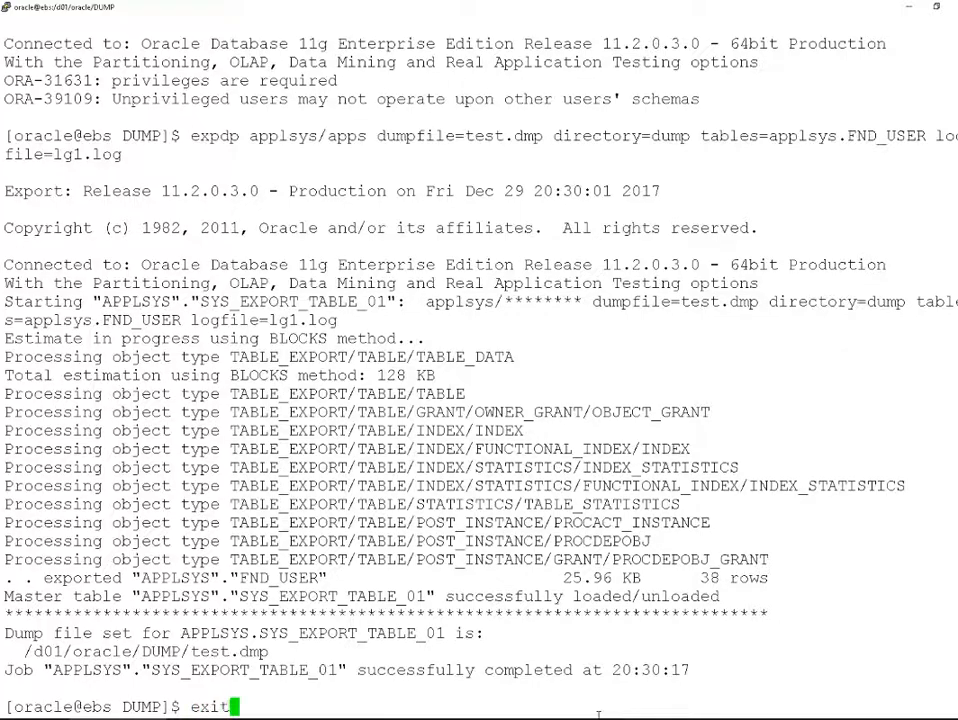